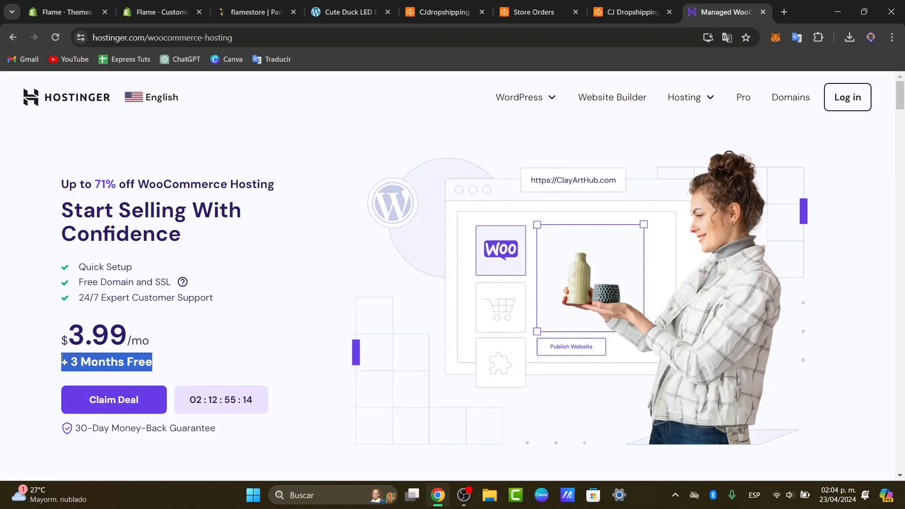
{"action": "mouse_move", "coordinate": [156, 409]}
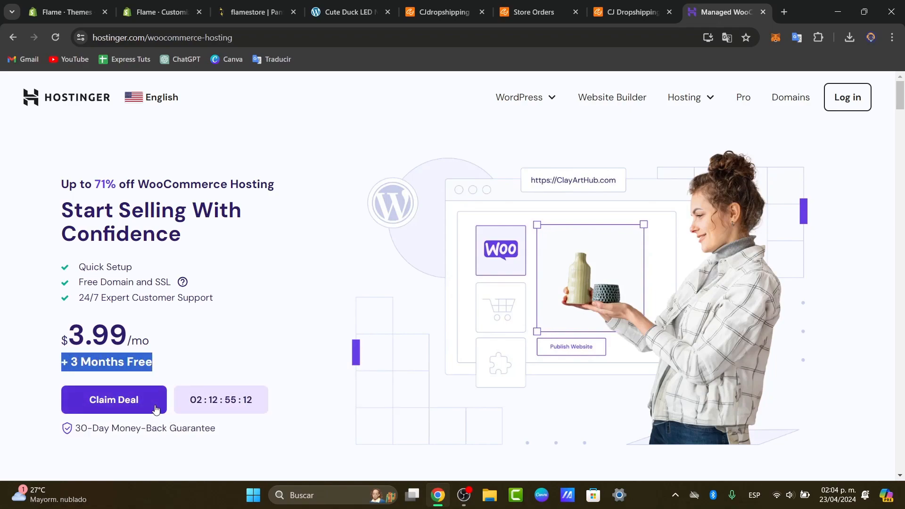
Step: Switch from the Hostinger offer to the flamestore WordPress admin About page
{"action": "left_click", "coordinate": [351, 12]}
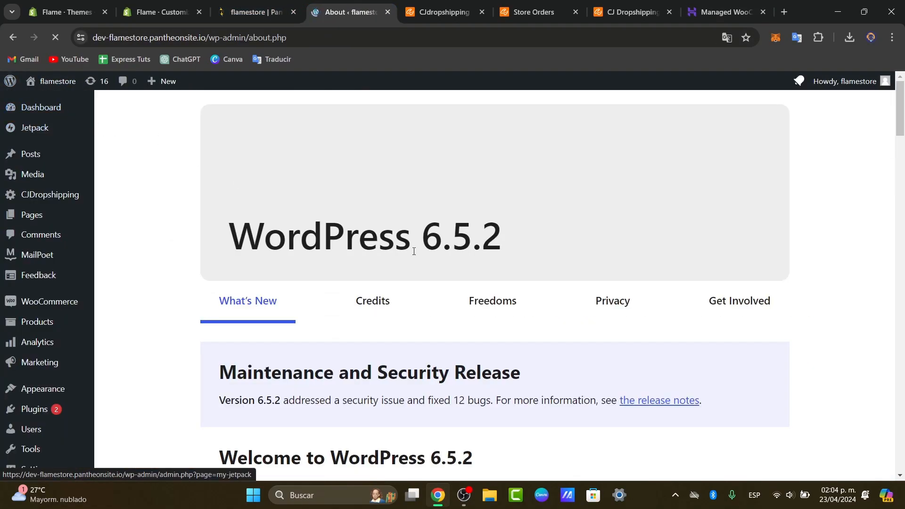
Step: Bring up the Installed Plugins list showing the site's nine plugins
{"action": "scroll", "scroll_direction": "down", "scroll_amount": 3}
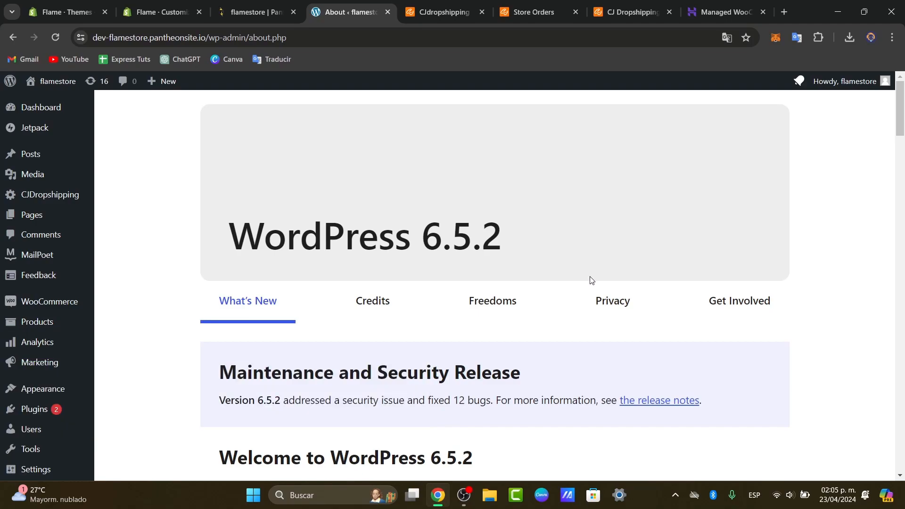
{"action": "mouse_move", "coordinate": [38, 411]}
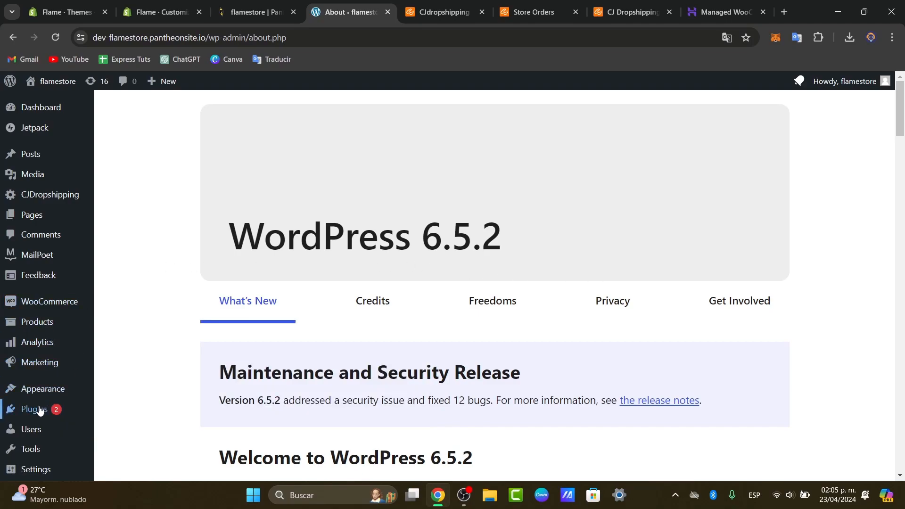
{"action": "left_click", "coordinate": [34, 410]}
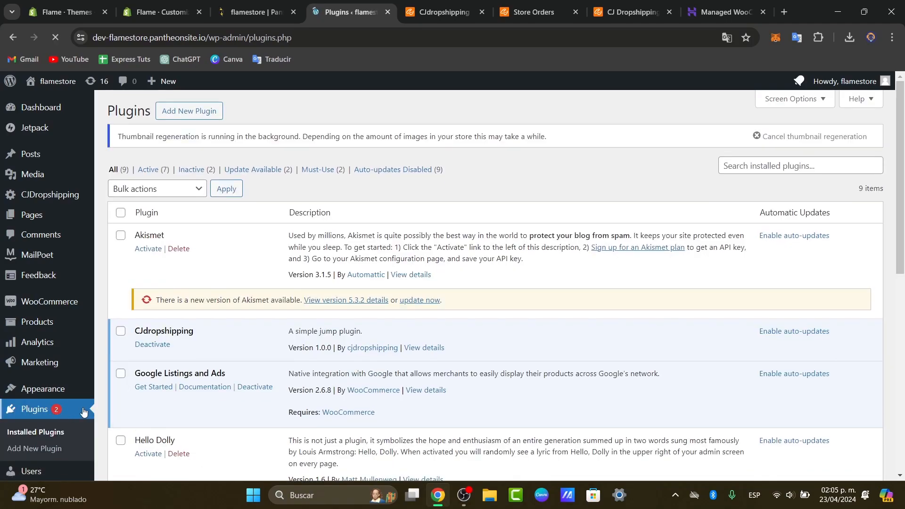
Step: Search the Add Plugins directory for 'woo', with WooCommerce already shown as Active
{"action": "left_click", "coordinate": [34, 448]}
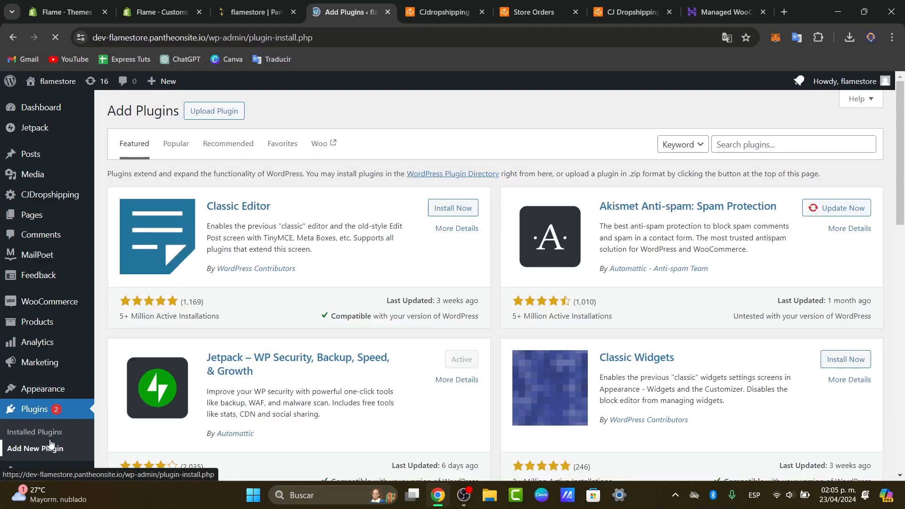
{"action": "type", "text": "woo"}
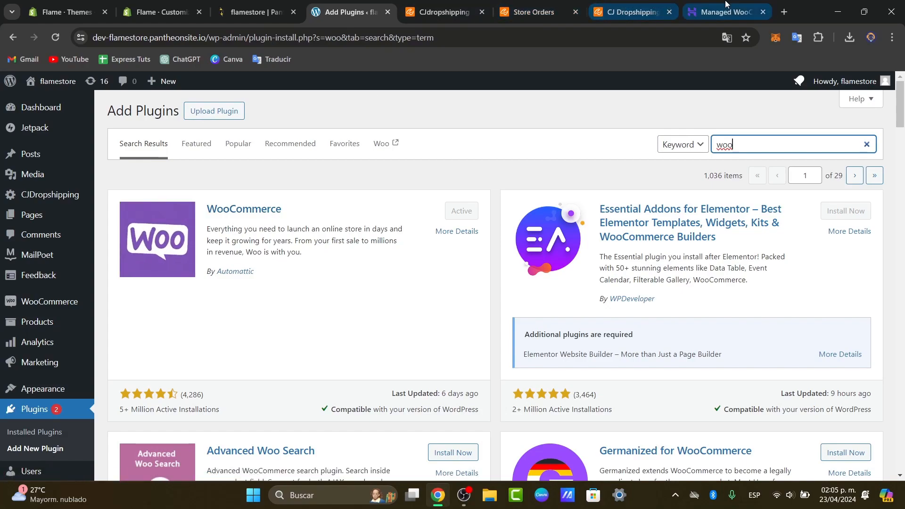
Step: Review the Hostinger Managed WooCommerce offer and return to the WordPress admin
{"action": "left_click", "coordinate": [724, 13]}
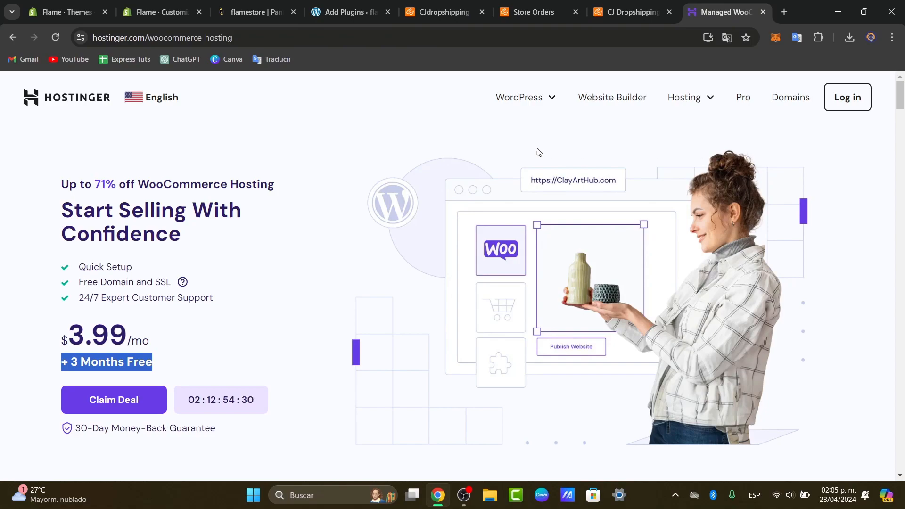
{"action": "mouse_move", "coordinate": [362, 12]}
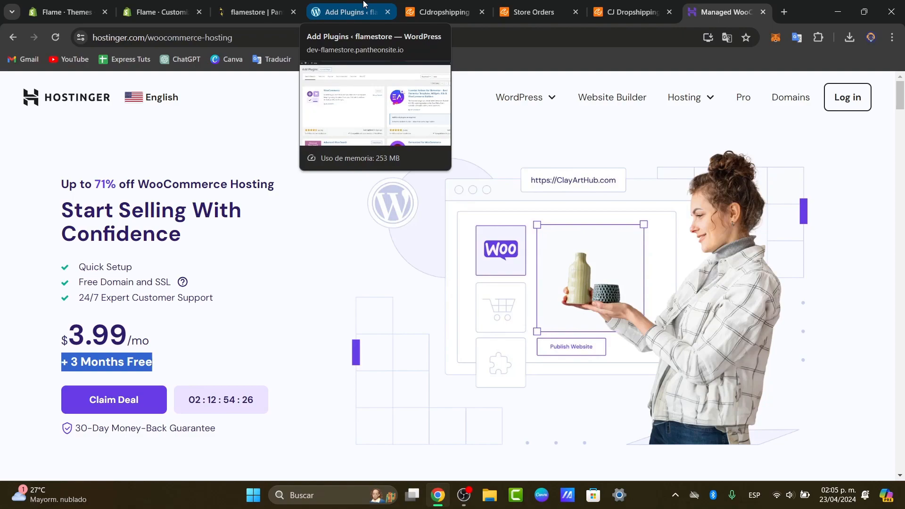
{"action": "left_click", "coordinate": [351, 12]}
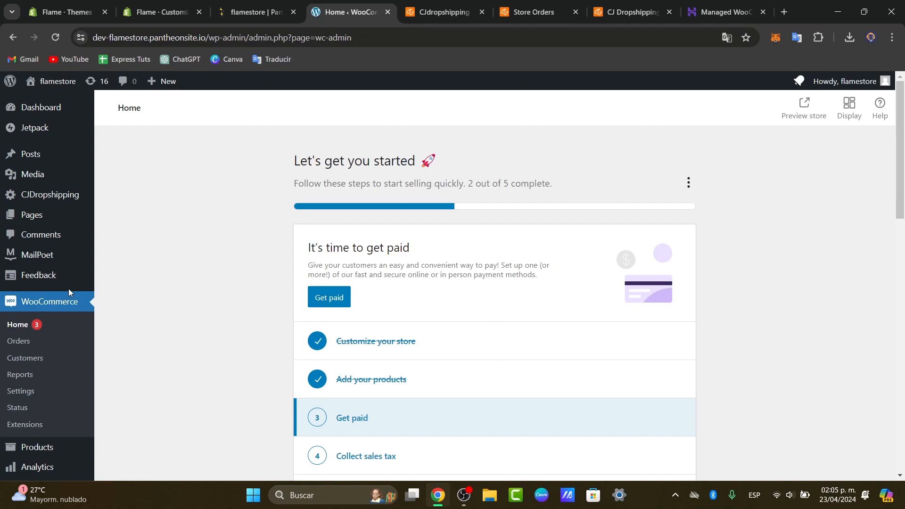
Step: Start the 'Customize your store' step from the WooCommerce setup checklist
{"action": "scroll", "scroll_direction": "down", "scroll_amount": 3}
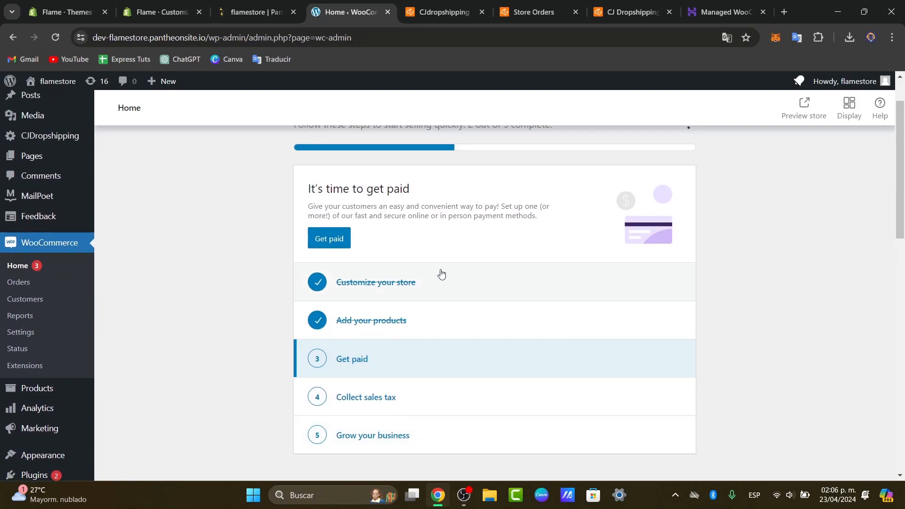
{"action": "left_click", "coordinate": [375, 282]}
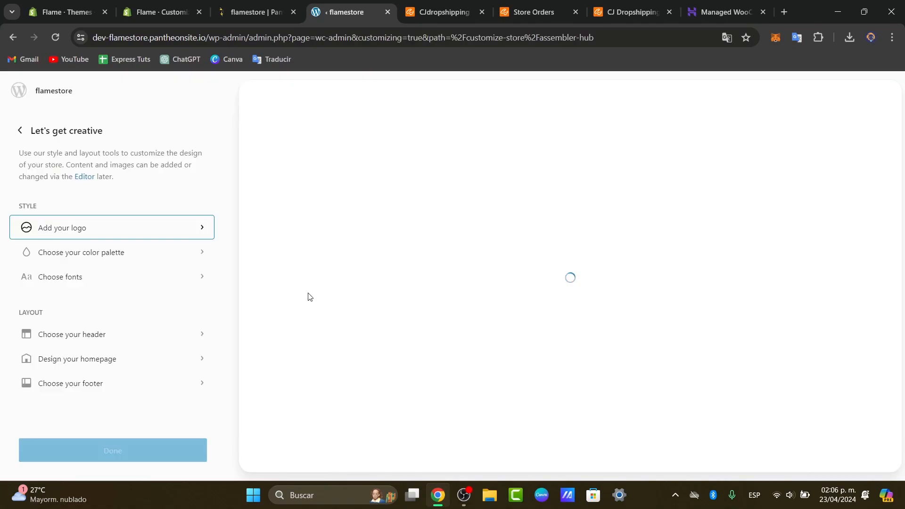
{"action": "mouse_move", "coordinate": [190, 232]}
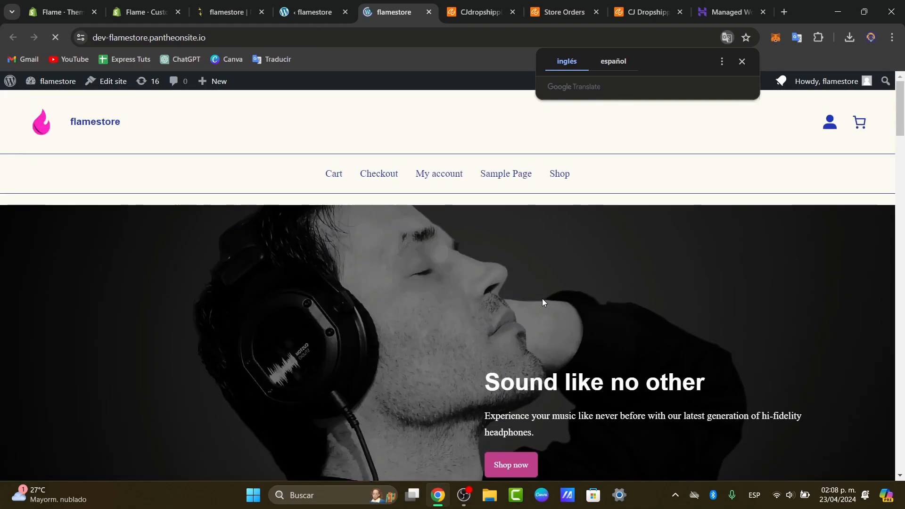
{"action": "mouse_move", "coordinate": [455, 182]}
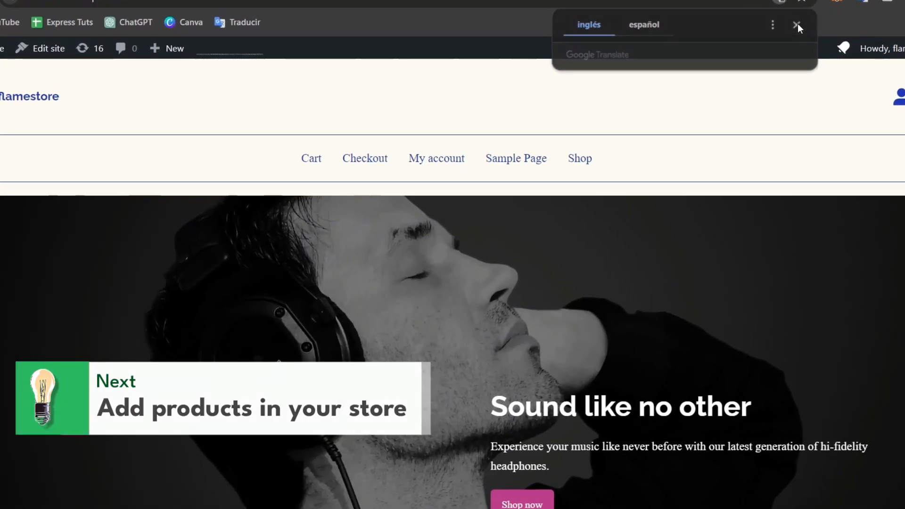
Step: Close the Google Translate popup over the live flamestore storefront
{"action": "left_click", "coordinate": [794, 23]}
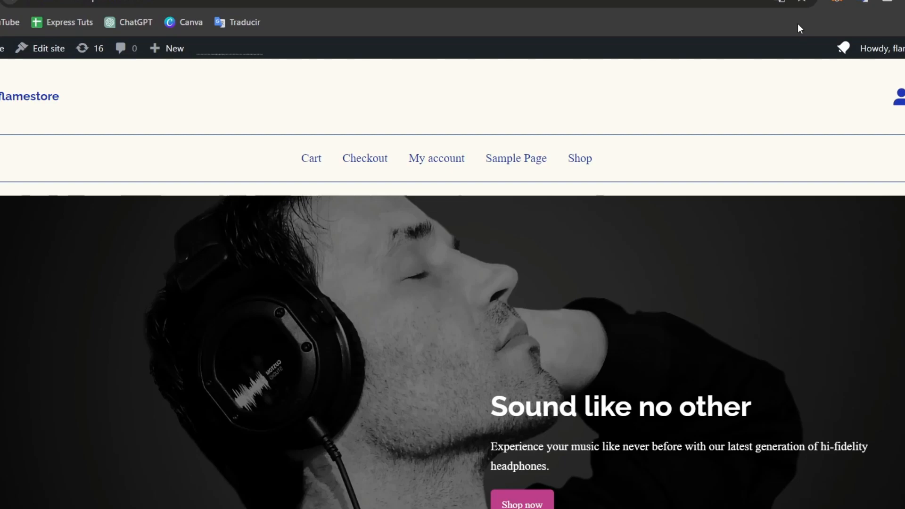
{"action": "mouse_move", "coordinate": [604, 227]}
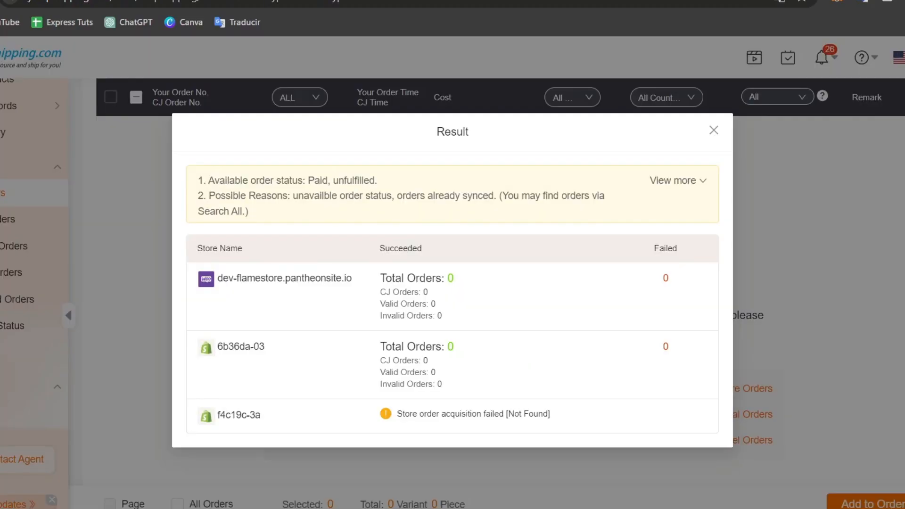
Step: Acknowledge the CJdropshipping Sync Result showing zero orders and one failed store
{"action": "left_click", "coordinate": [712, 129]}
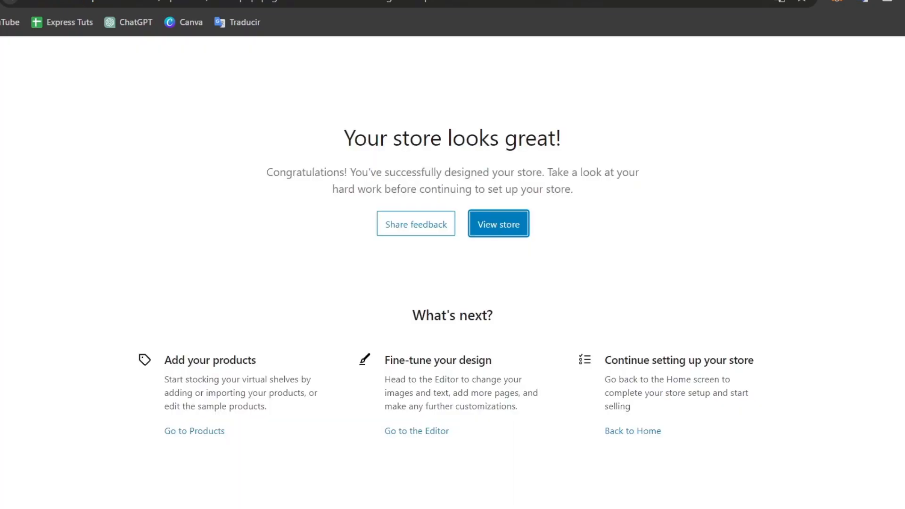
{"action": "mouse_move", "coordinate": [119, 142]}
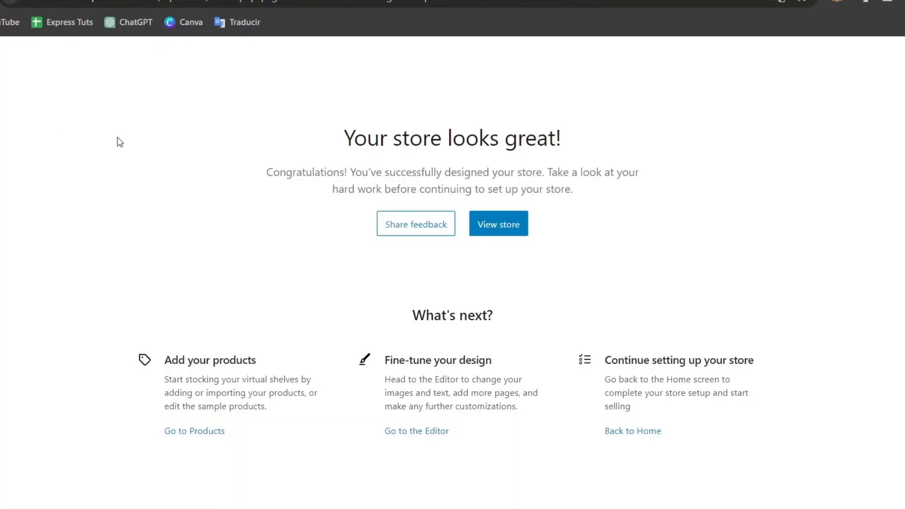
{"action": "mouse_move", "coordinate": [259, 140]}
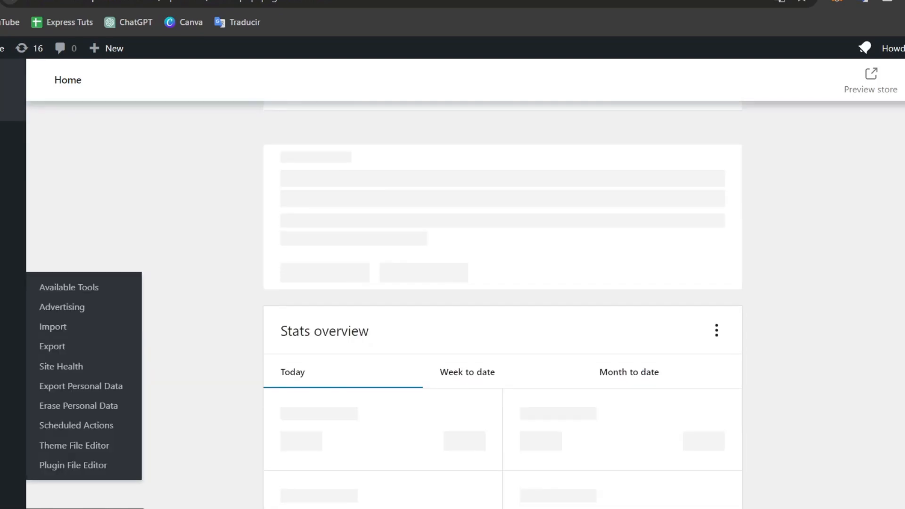
Step: Search Add Plugins for 'dropshipping' and browse the 159 results to the CJdropshipping plugin
{"action": "left_click", "coordinate": [76, 465]}
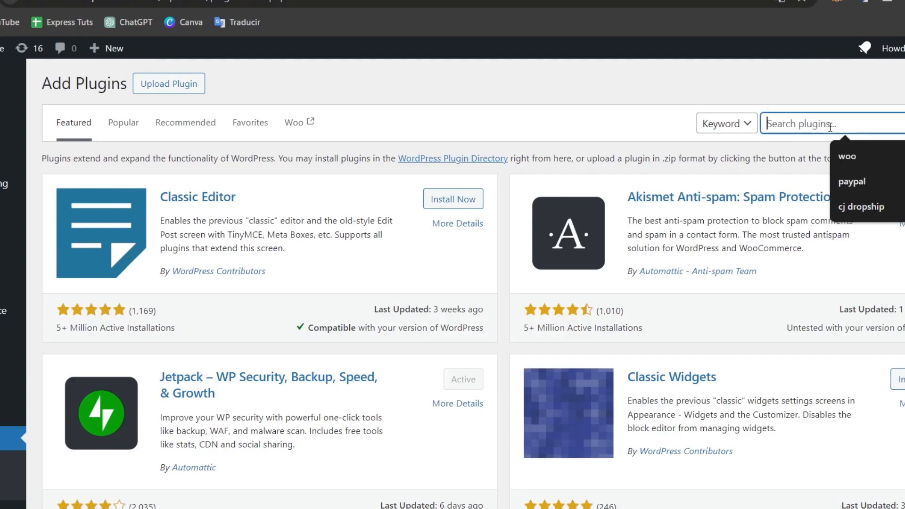
{"action": "type", "text": "dropshipping"}
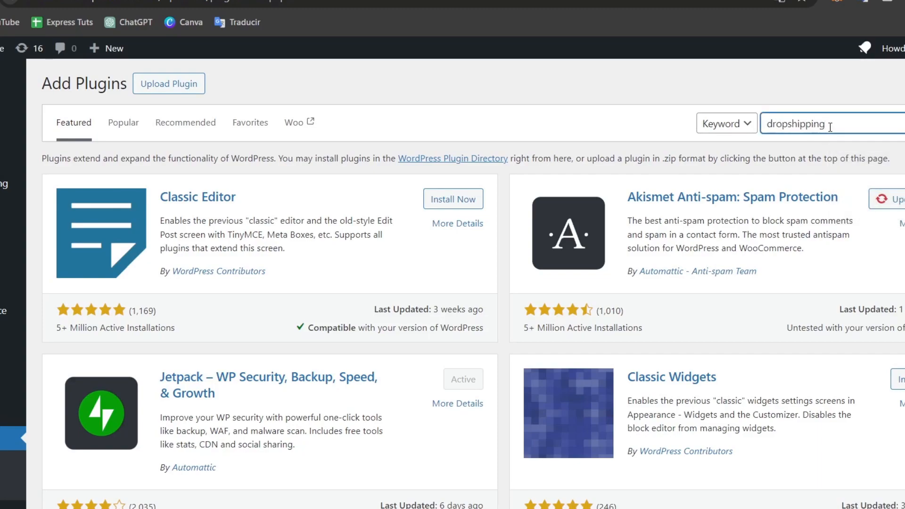
{"action": "key", "text": "Enter"}
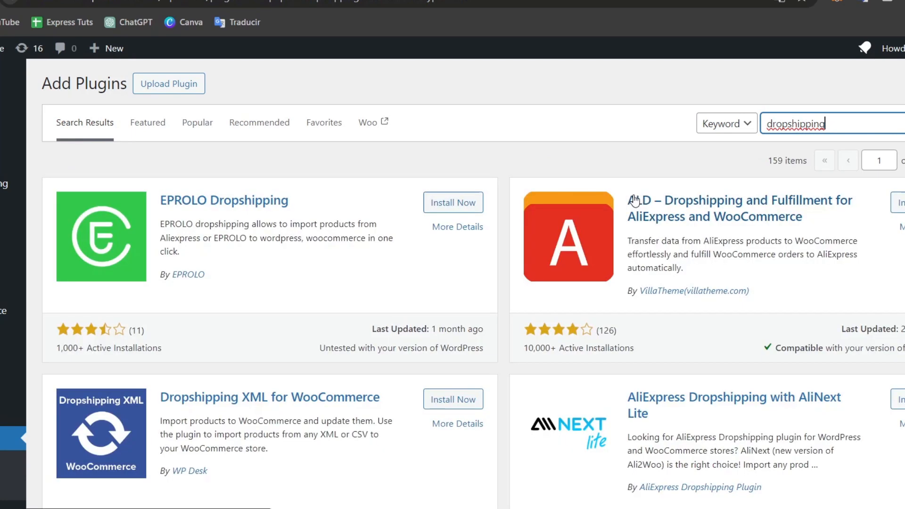
{"action": "mouse_move", "coordinate": [611, 234]}
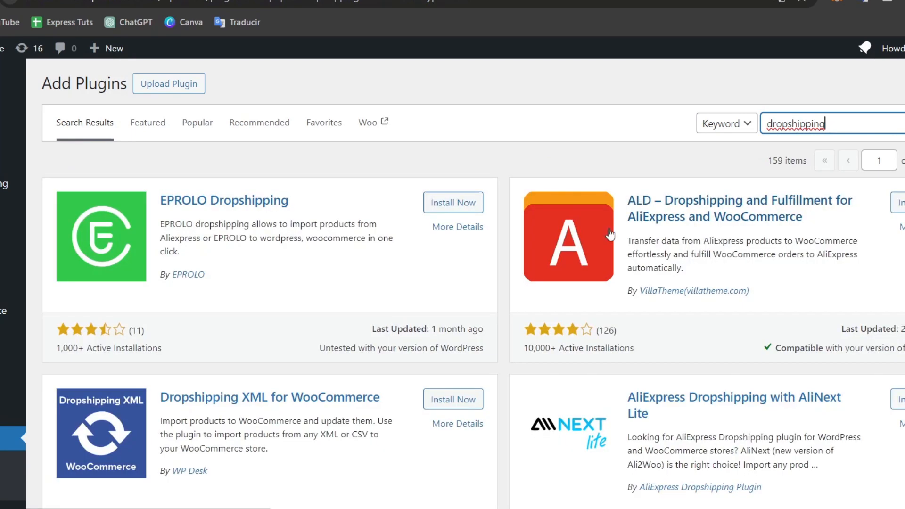
{"action": "scroll", "scroll_direction": "down", "scroll_amount": 3}
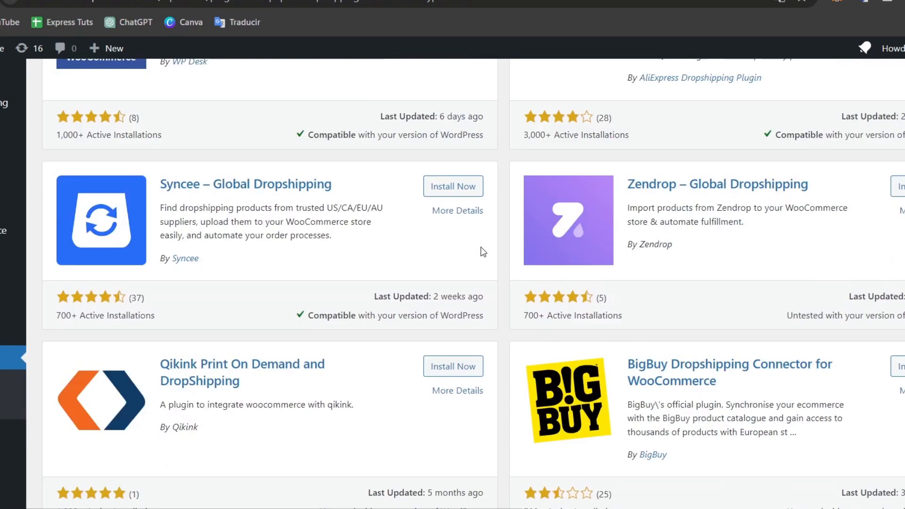
{"action": "scroll", "scroll_direction": "down", "scroll_amount": 3}
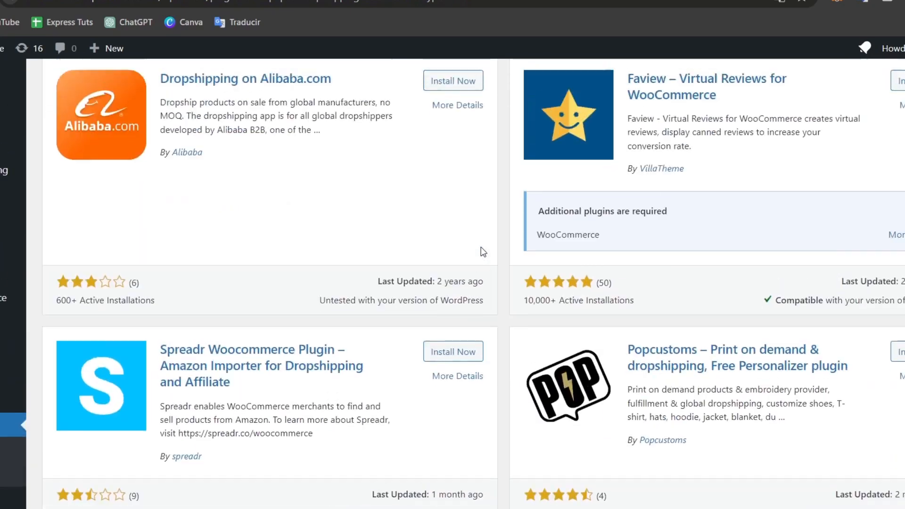
{"action": "scroll", "scroll_direction": "down", "scroll_amount": 3}
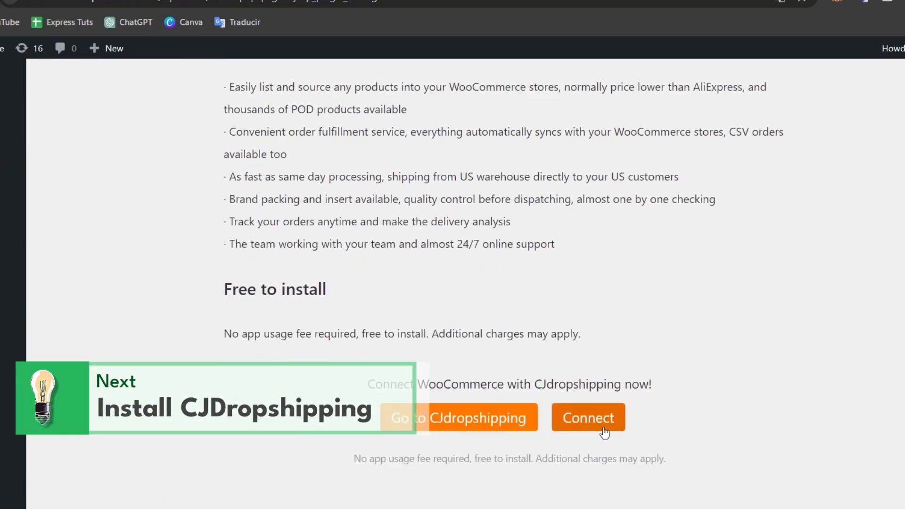
{"action": "left_click", "coordinate": [589, 418]}
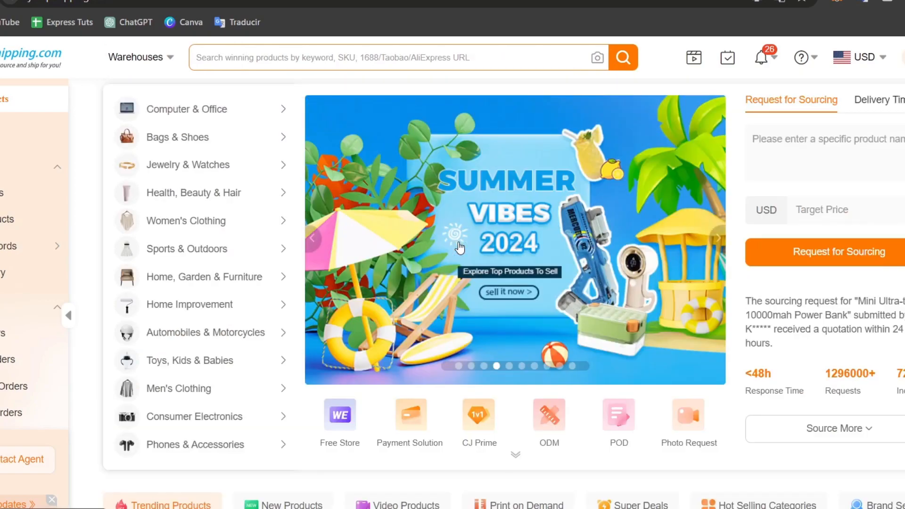
Step: Search the CJdropshipping catalogue for 'lamp' and browse the results
{"action": "type", "text": "lm"}
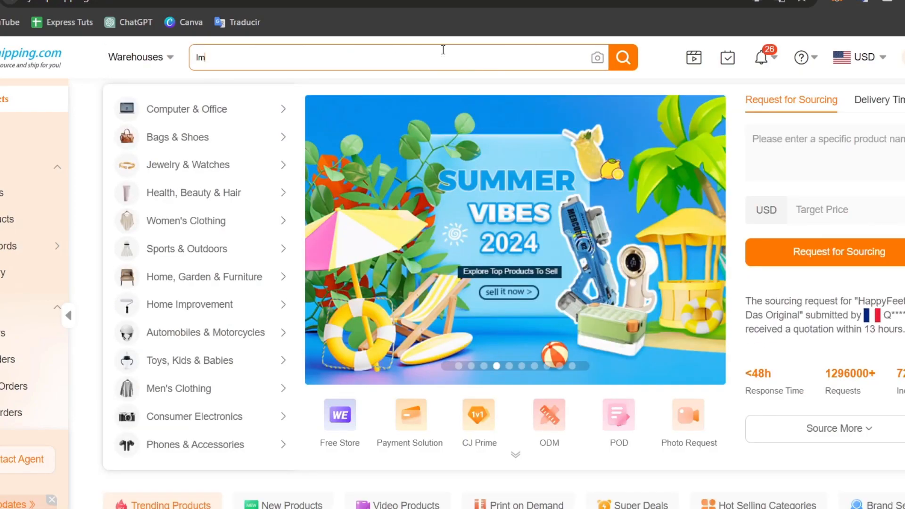
{"action": "type", "text": "amp"}
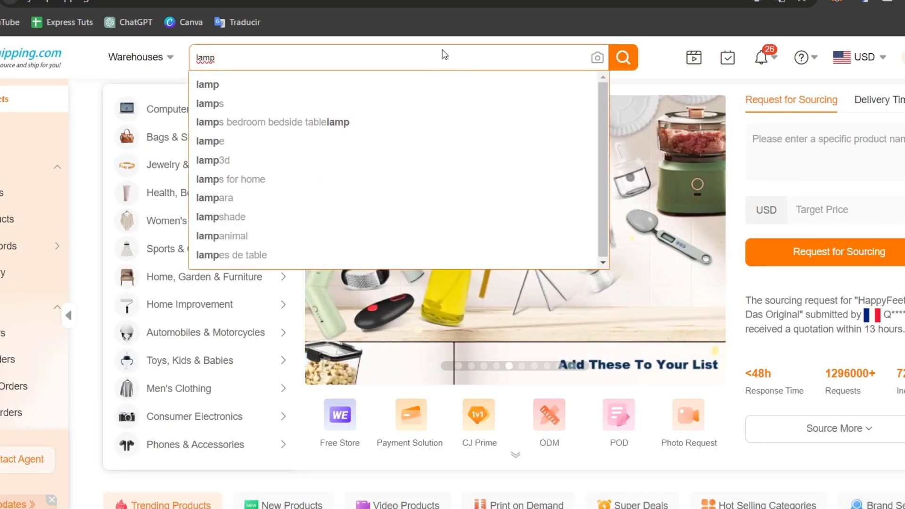
{"action": "left_click", "coordinate": [622, 56]}
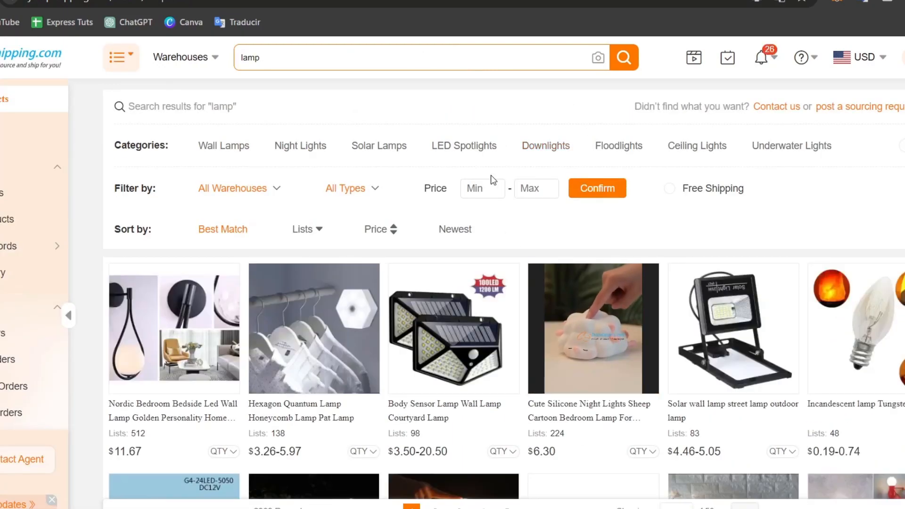
{"action": "scroll", "scroll_direction": "down", "scroll_amount": 3}
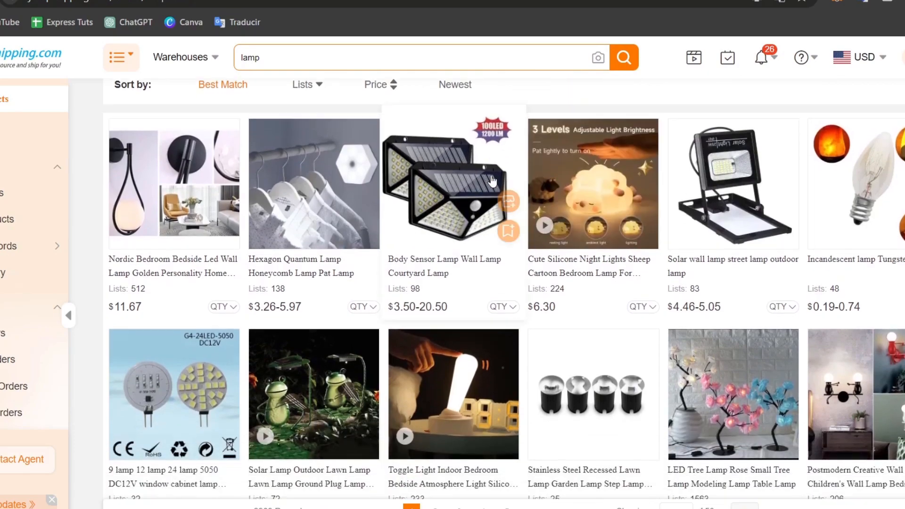
{"action": "scroll", "scroll_direction": "down", "scroll_amount": 3}
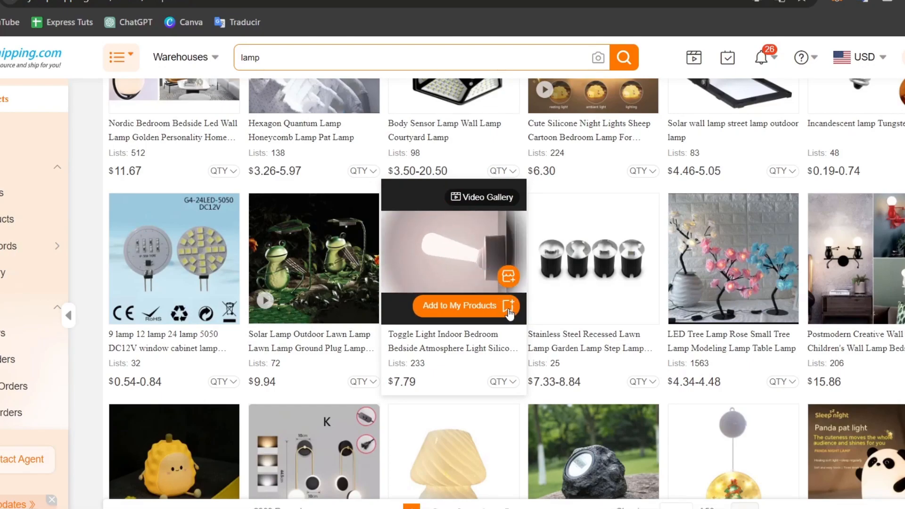
Step: Save the Toggle Light lamp and other lamps to My Products
{"action": "left_click", "coordinate": [459, 305]}
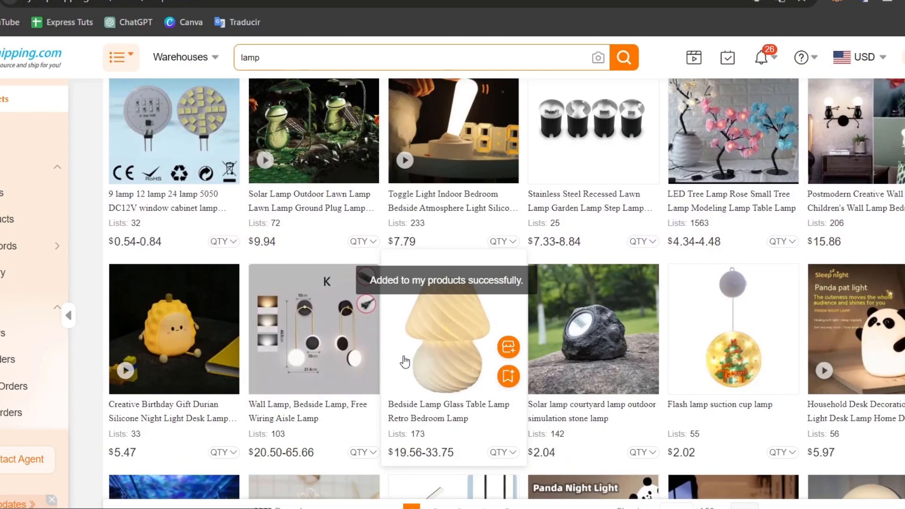
{"action": "scroll", "scroll_direction": "down", "scroll_amount": 3}
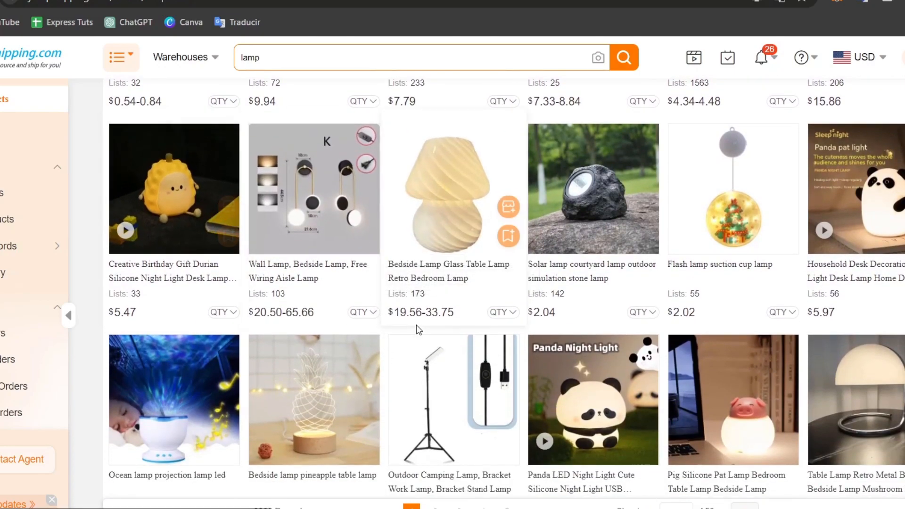
{"action": "scroll", "scroll_direction": "down", "scroll_amount": 3}
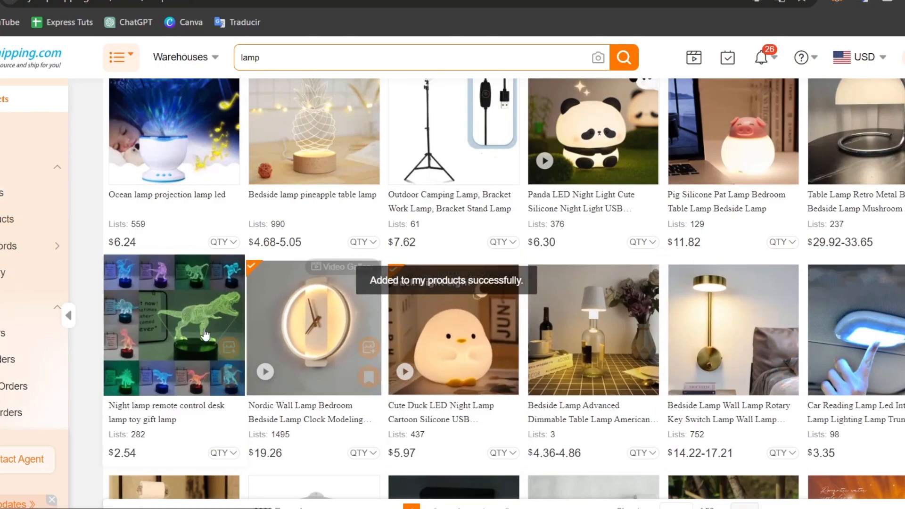
{"action": "scroll", "scroll_direction": "up", "scroll_amount": 3}
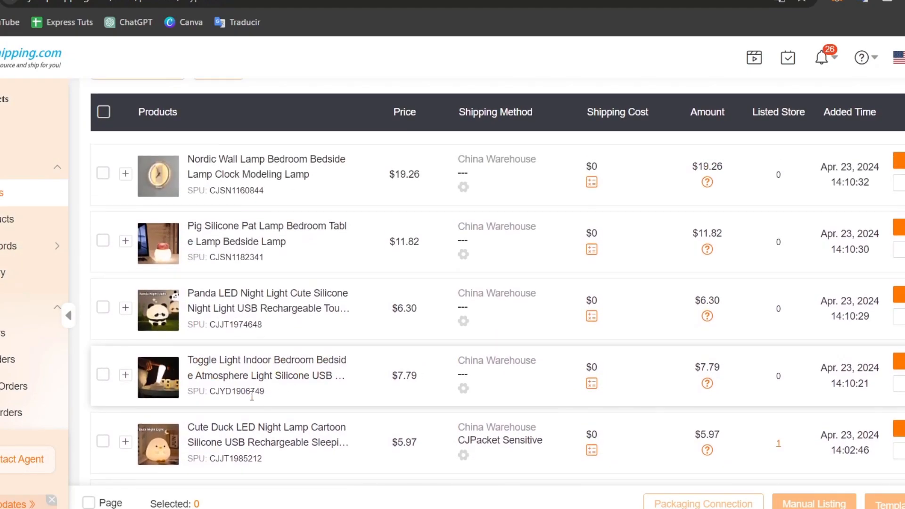
Step: Manually list the four lamps to dev-flamestore.pantheonsite.io at the recommended listing price
{"action": "left_click", "coordinate": [103, 307]}
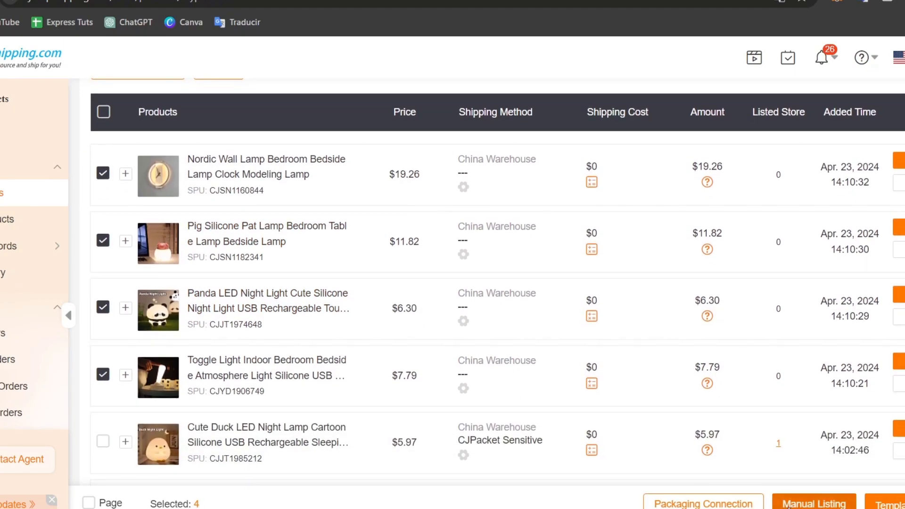
{"action": "left_click", "coordinate": [813, 503]}
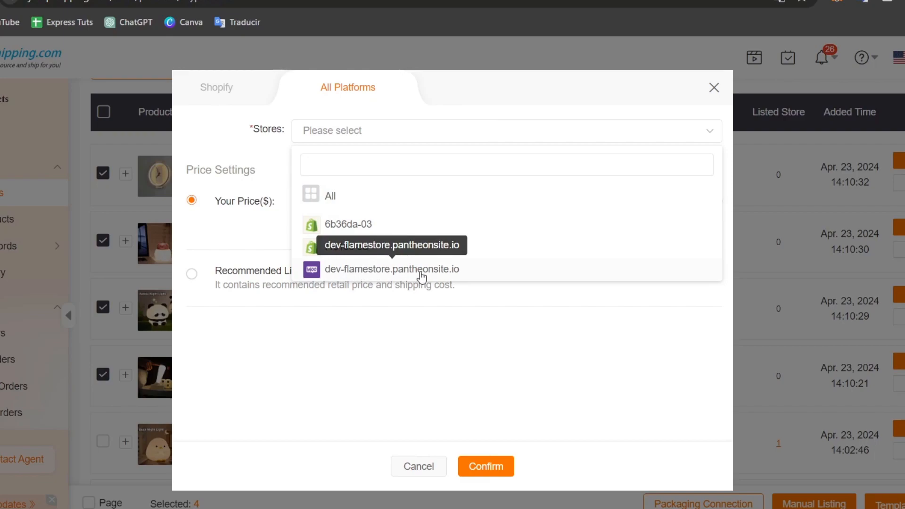
{"action": "left_click", "coordinate": [394, 270]}
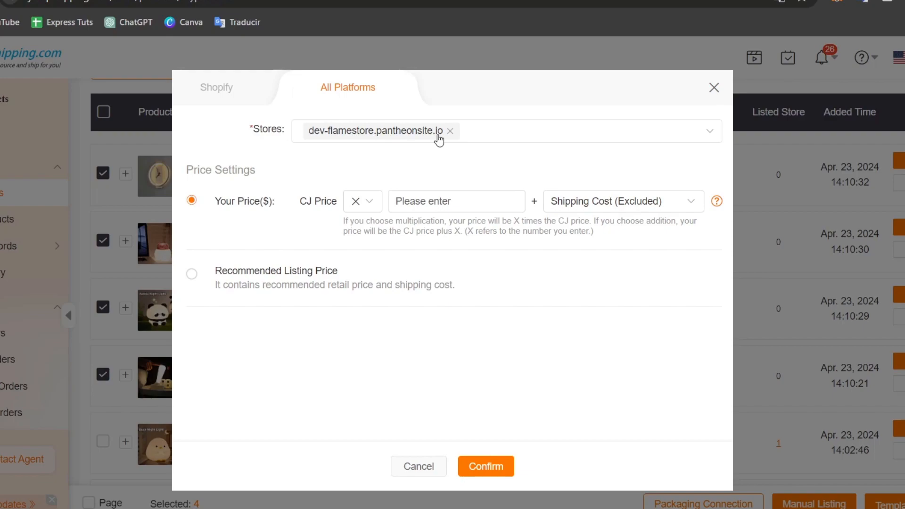
{"action": "left_click", "coordinate": [191, 274]}
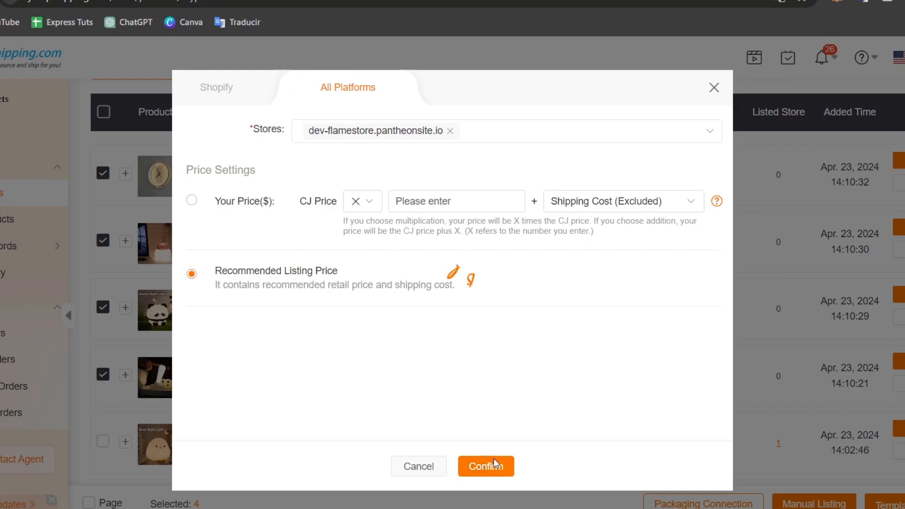
{"action": "left_click", "coordinate": [487, 465]}
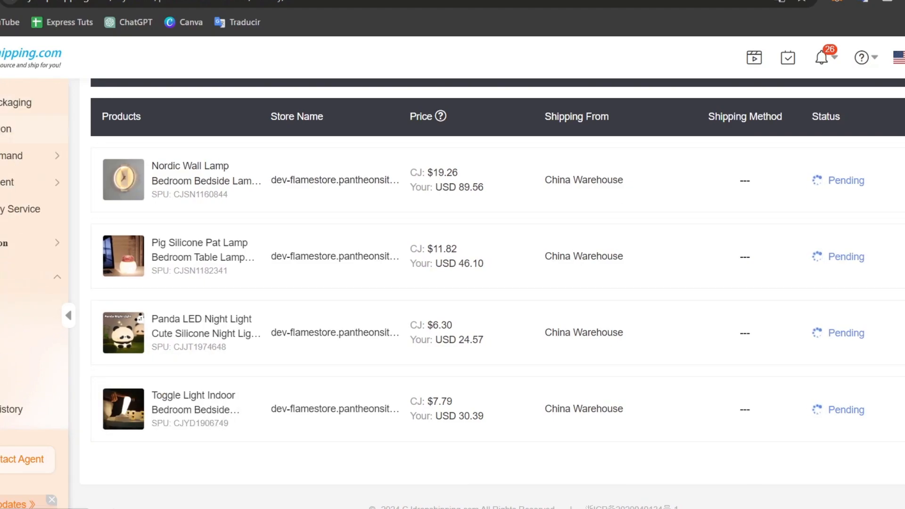
Step: Review the Products Connection History showing Toggle Light listed and three lamps pending, then return to the store admin
{"action": "left_click", "coordinate": [14, 149]}
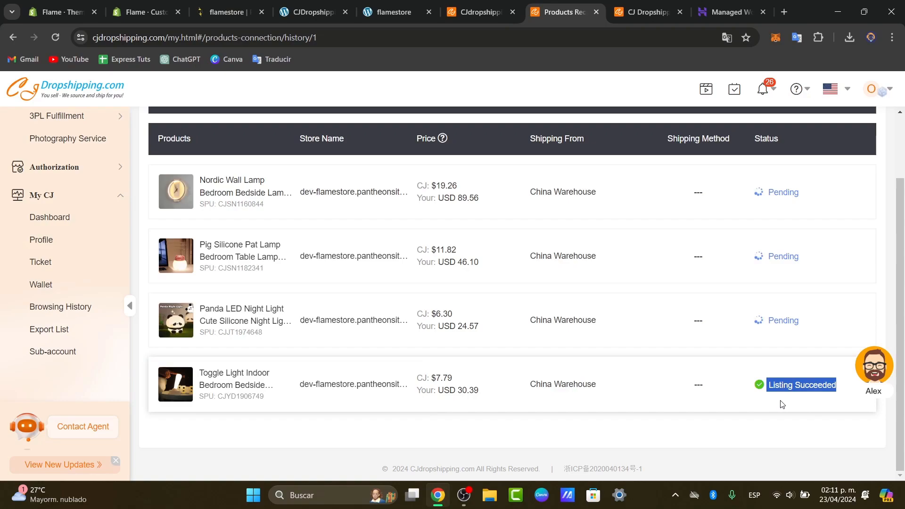
{"action": "mouse_move", "coordinate": [669, 352]}
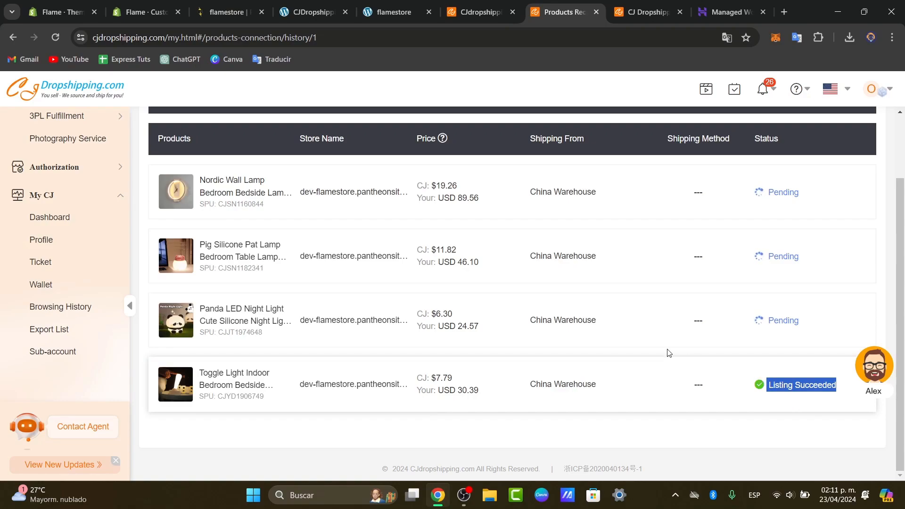
{"action": "mouse_move", "coordinate": [383, 340]}
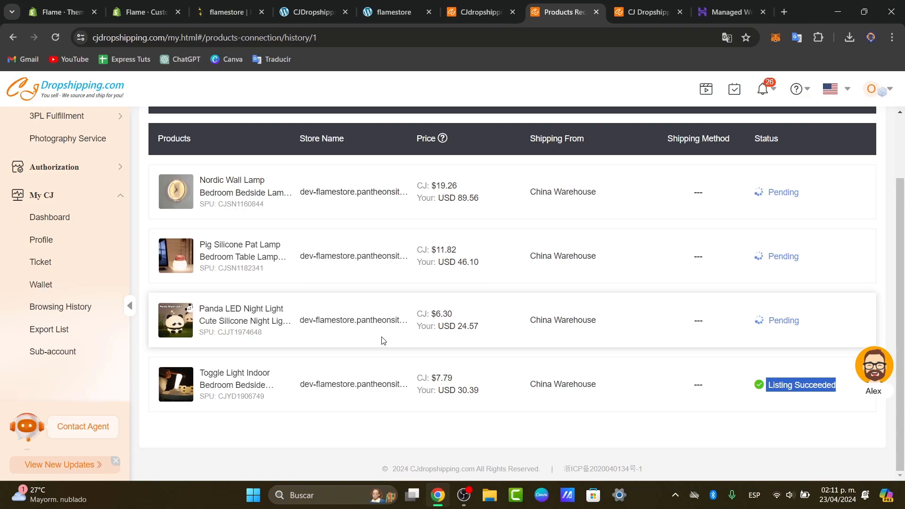
{"action": "left_click", "coordinate": [394, 12]}
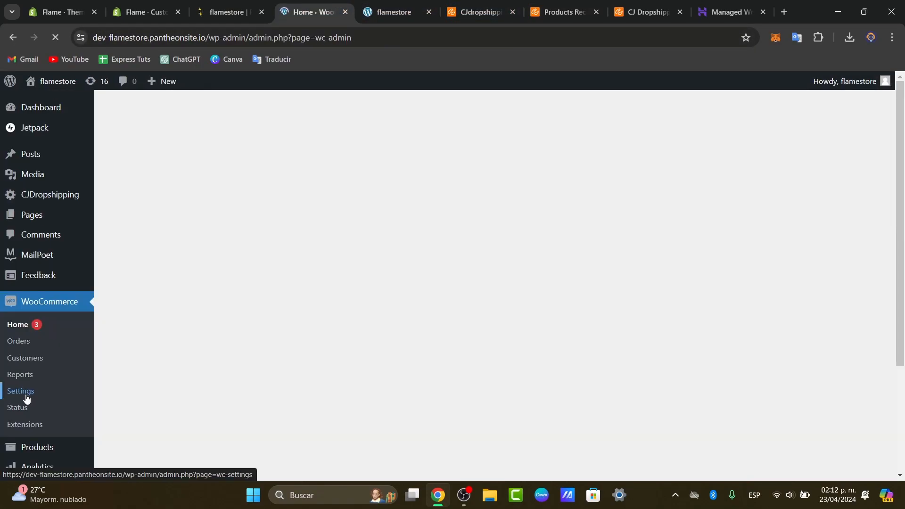
{"action": "left_click", "coordinate": [20, 391]}
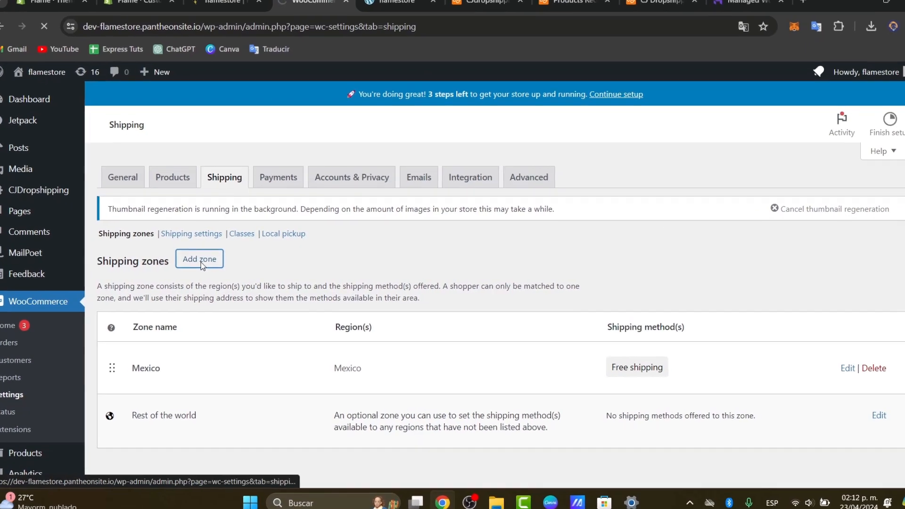
{"action": "left_click", "coordinate": [199, 258]}
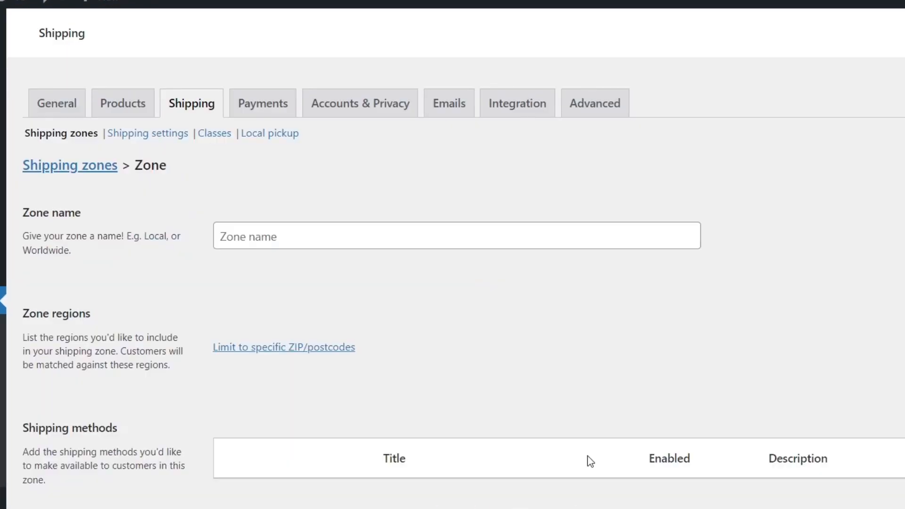
{"action": "scroll", "scroll_direction": "down", "scroll_amount": 3}
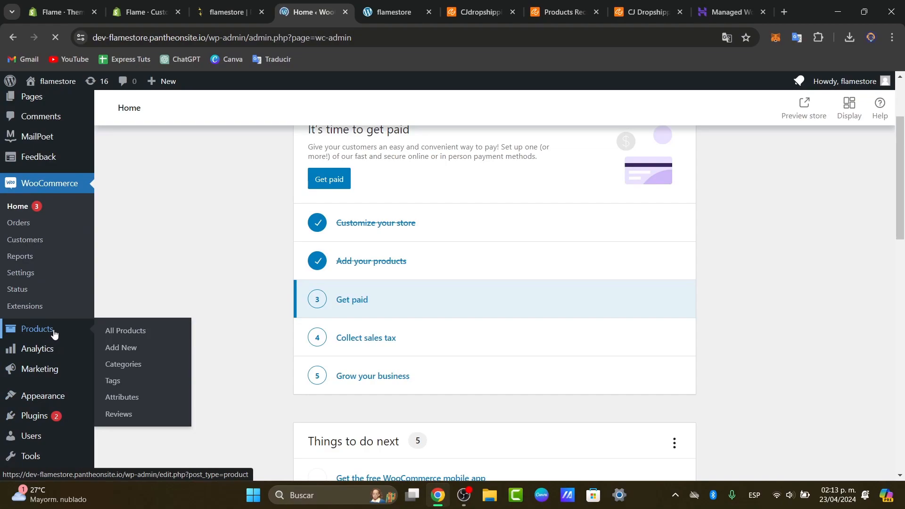
{"action": "left_click", "coordinate": [126, 331]}
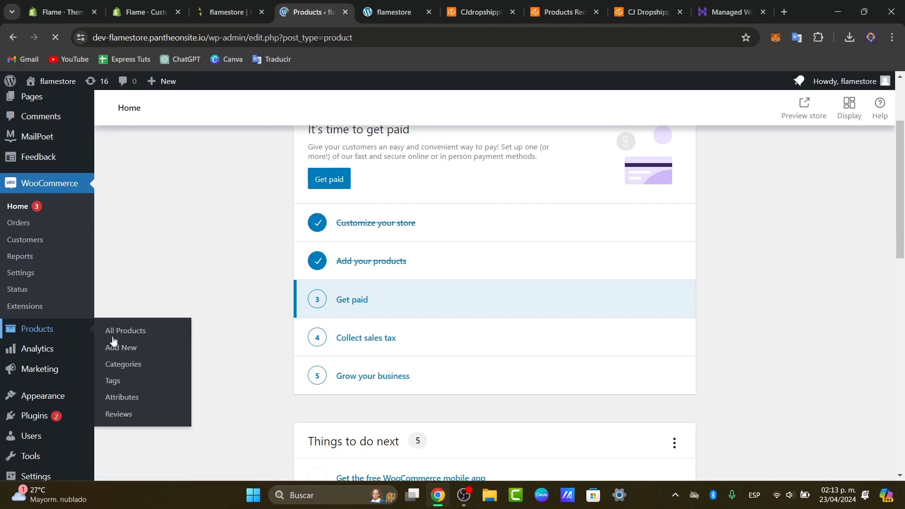
{"action": "left_click", "coordinate": [125, 331]}
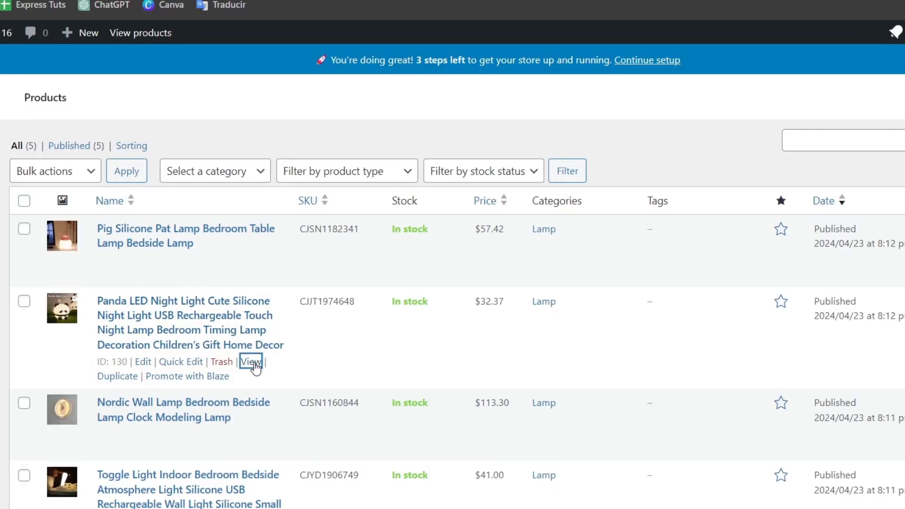
{"action": "left_click", "coordinate": [253, 362]}
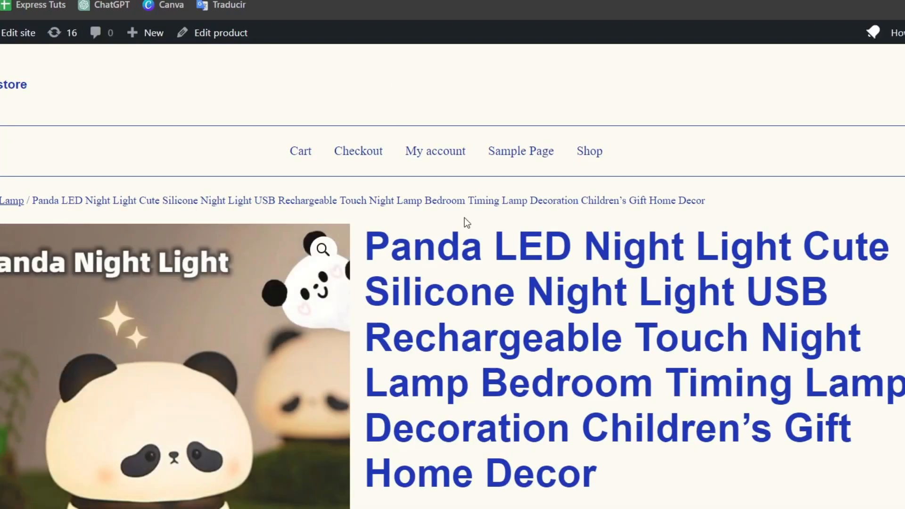
{"action": "scroll", "scroll_direction": "down", "scroll_amount": 3}
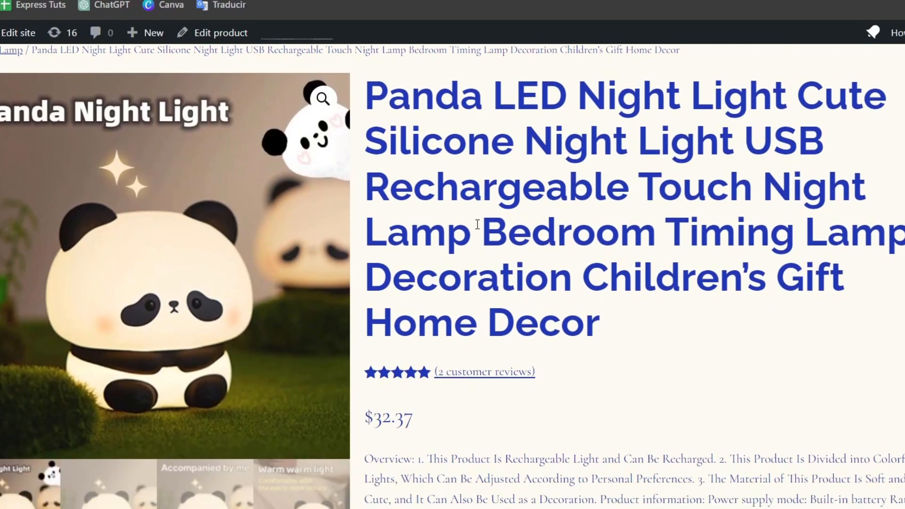
{"action": "scroll", "scroll_direction": "down", "scroll_amount": 3}
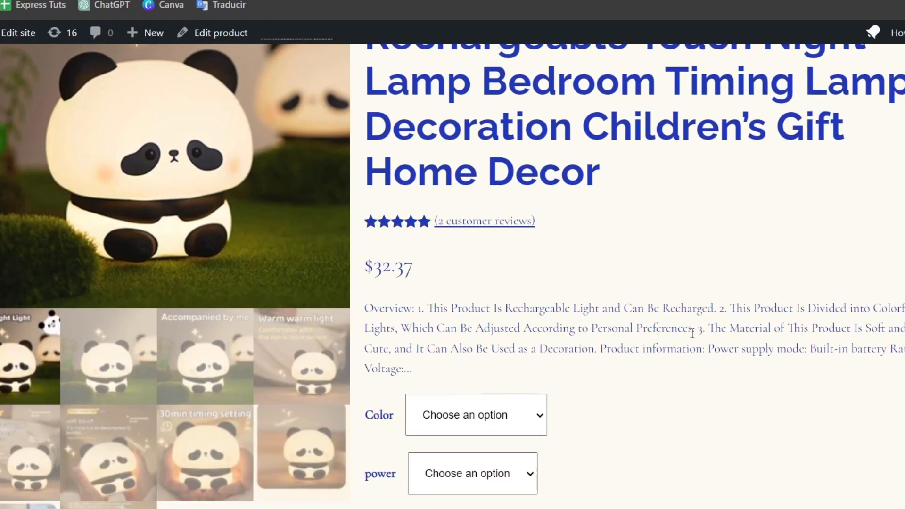
{"action": "scroll", "scroll_direction": "down", "scroll_amount": 3}
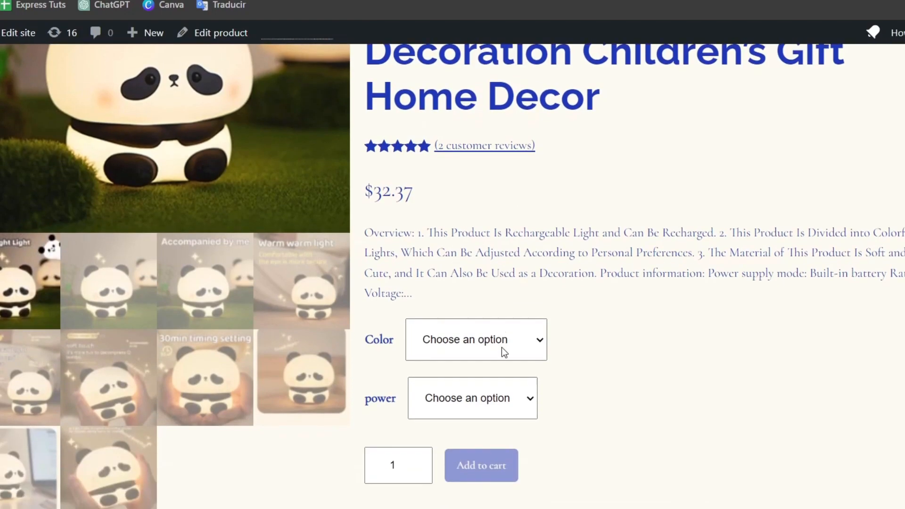
{"action": "scroll", "scroll_direction": "down", "scroll_amount": 3}
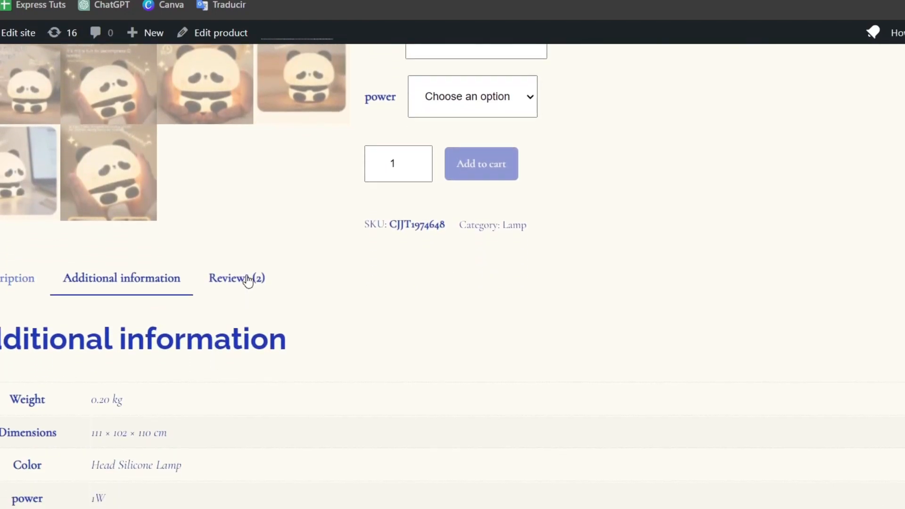
{"action": "left_click", "coordinate": [235, 278]}
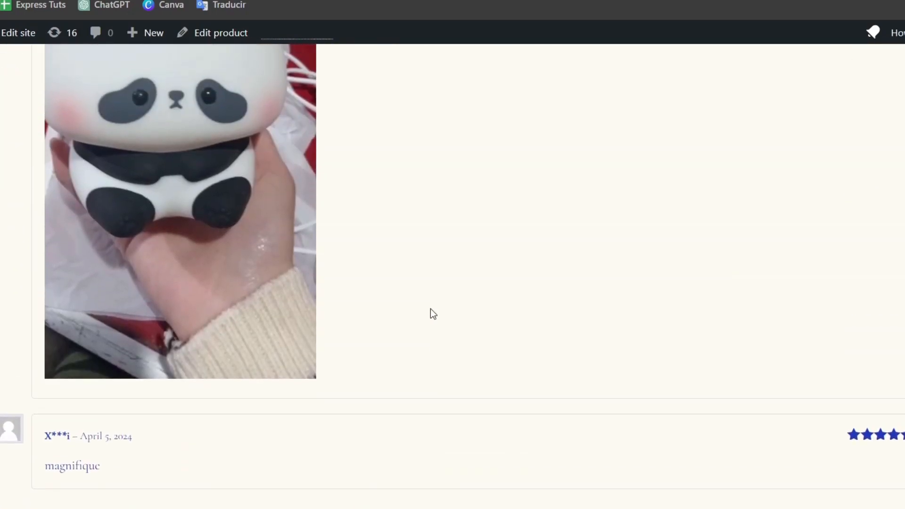
{"action": "scroll", "scroll_direction": "down", "scroll_amount": 3}
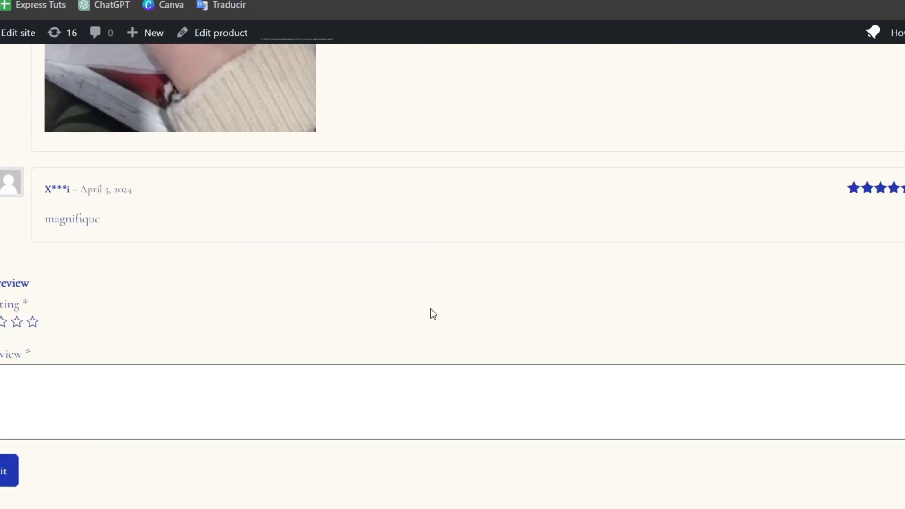
{"action": "scroll", "scroll_direction": "up", "scroll_amount": 3}
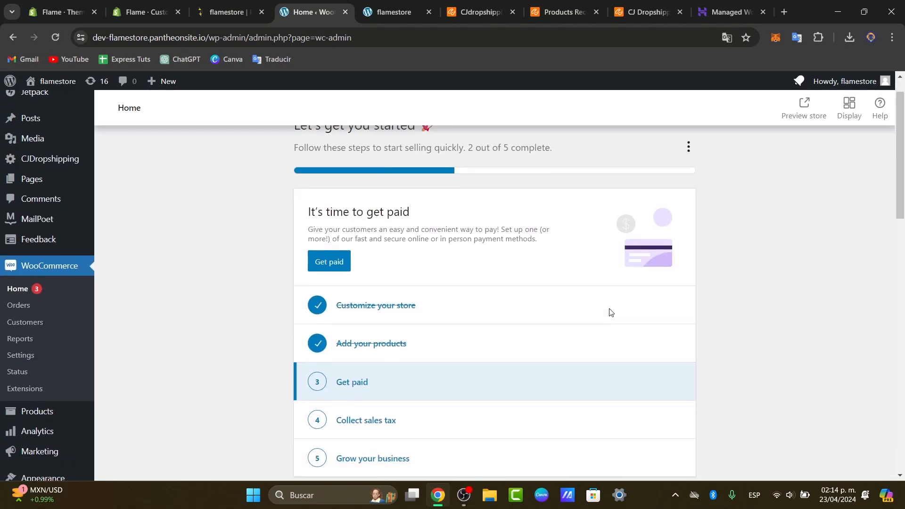
Step: Review the Grow your business setup task, then bring up the live flamestore front page
{"action": "scroll", "scroll_direction": "down", "scroll_amount": 3}
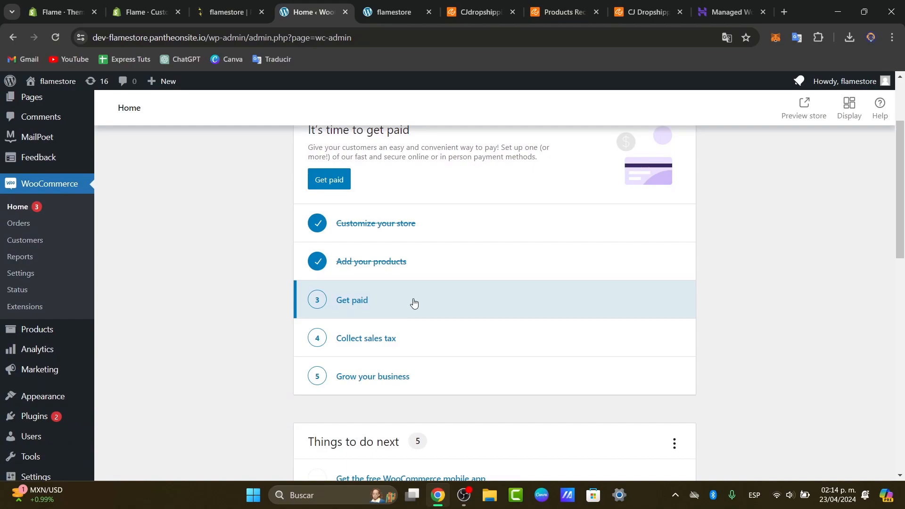
{"action": "mouse_move", "coordinate": [436, 338]}
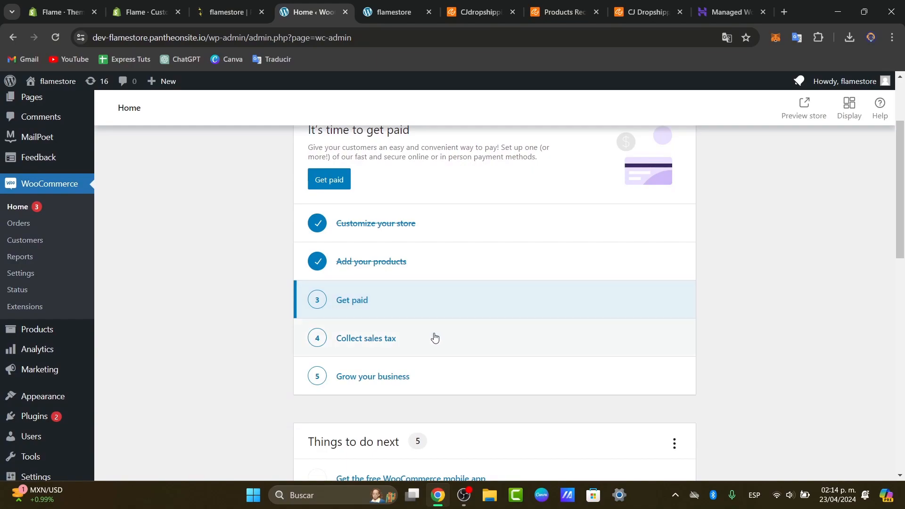
{"action": "left_click", "coordinate": [373, 376]}
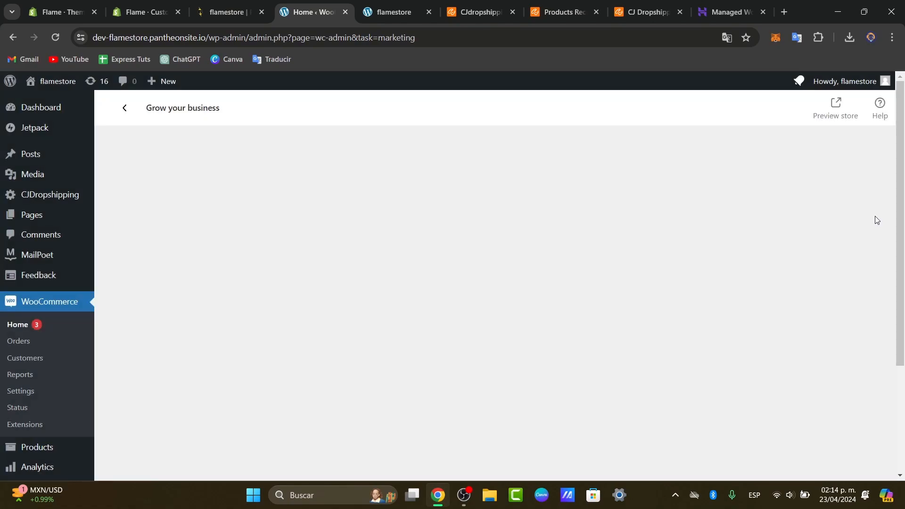
{"action": "mouse_move", "coordinate": [808, 242]}
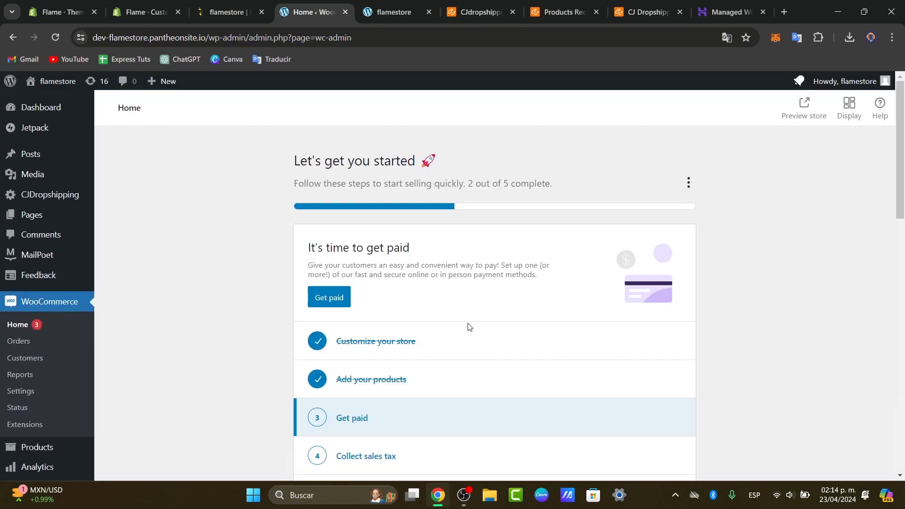
{"action": "left_click", "coordinate": [329, 297]}
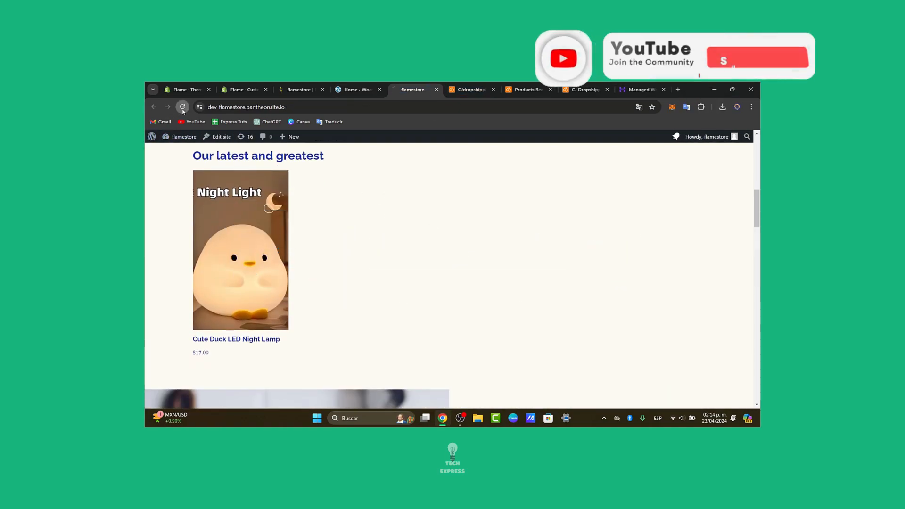
Step: Reload the storefront so the latest products list Nordic, Panda, Pig and Toggle Light lamps beside the duck lamp
{"action": "left_click", "coordinate": [182, 106]}
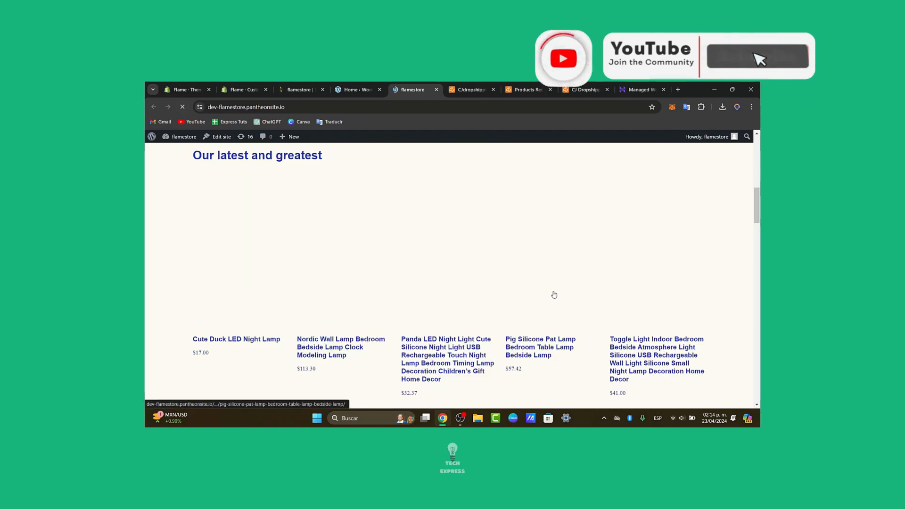
{"action": "left_click", "coordinate": [756, 57]}
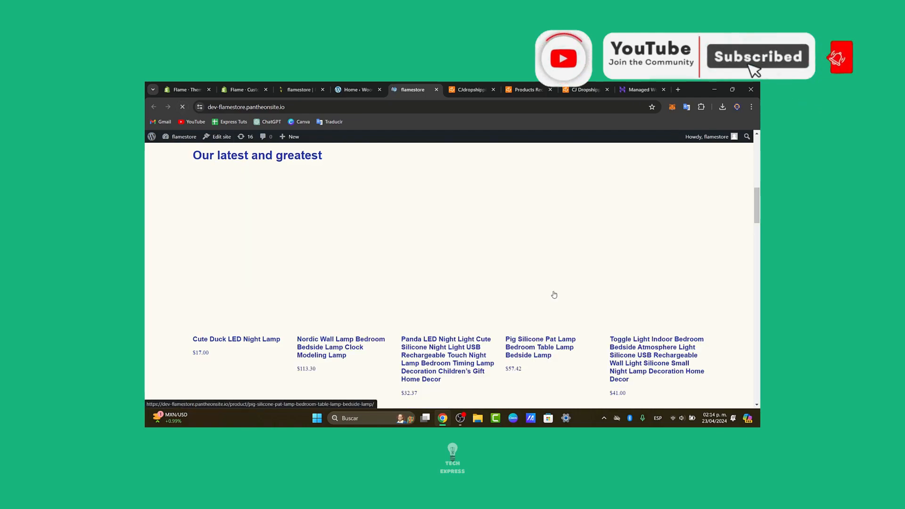